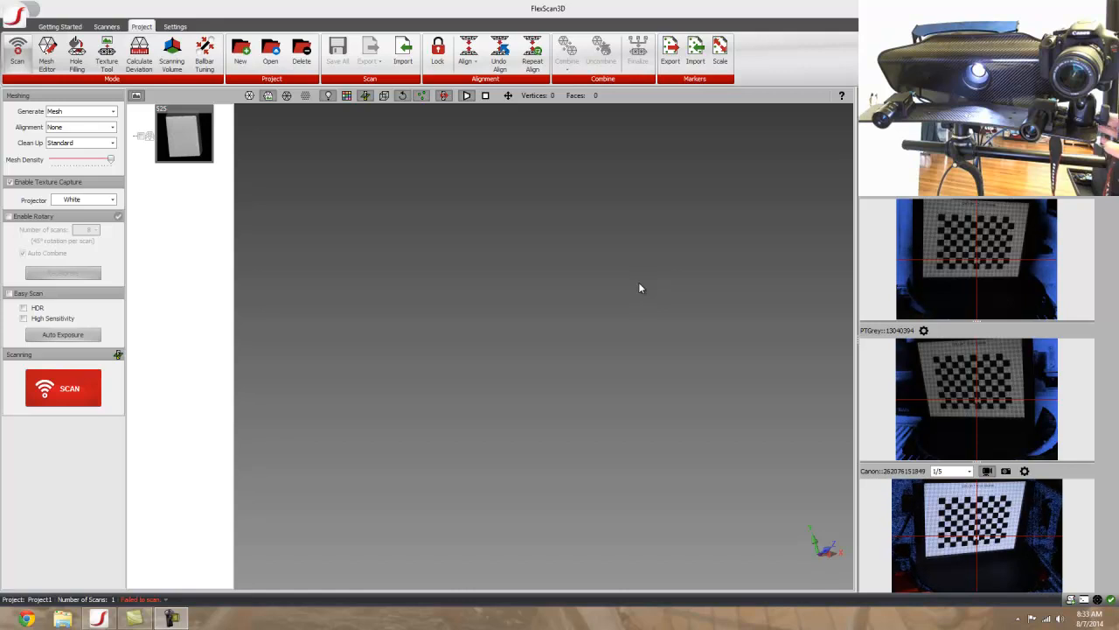
{"action": "mouse_move", "coordinate": [596, 241]}
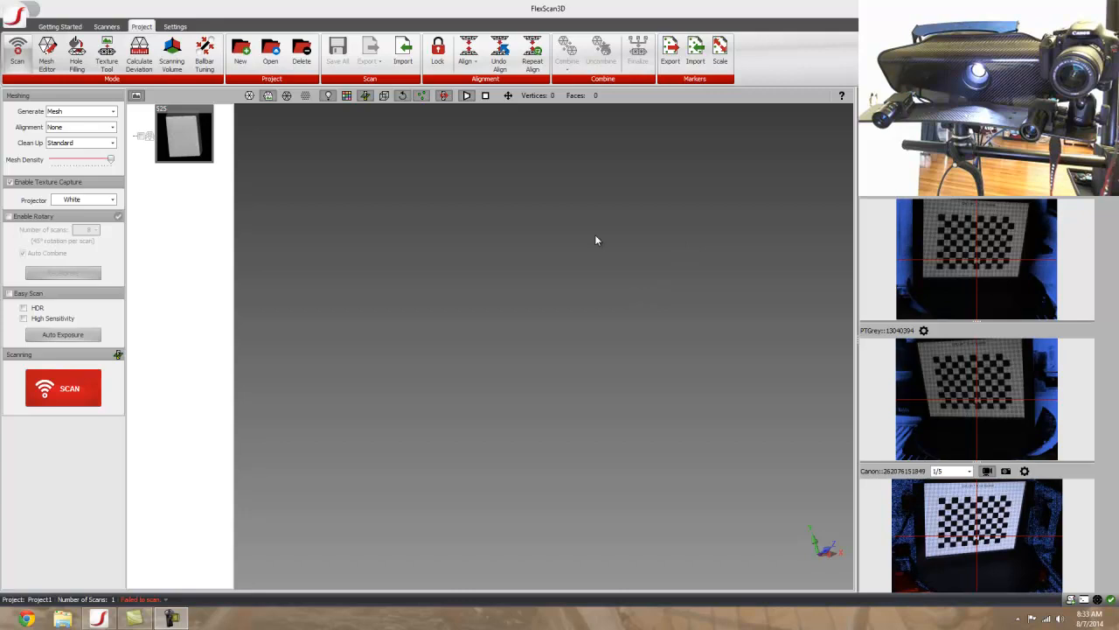
- Review the calibration board images and the scanner's cameras, projector, 15 mm board and depth range
{"action": "left_click", "coordinate": [107, 26]}
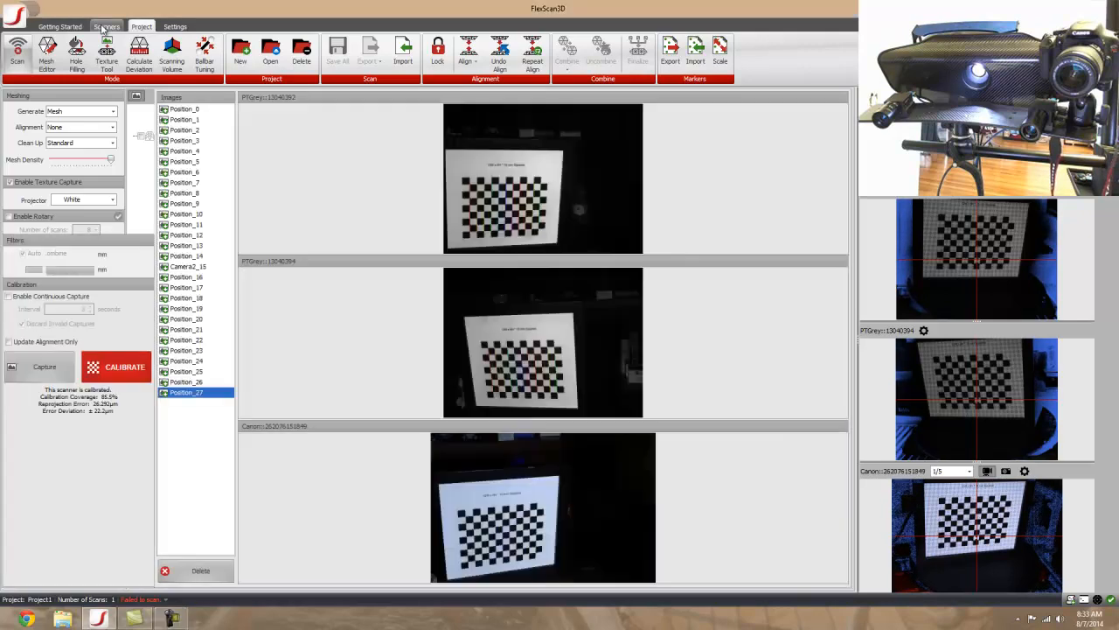
{"action": "left_click", "coordinate": [106, 26]}
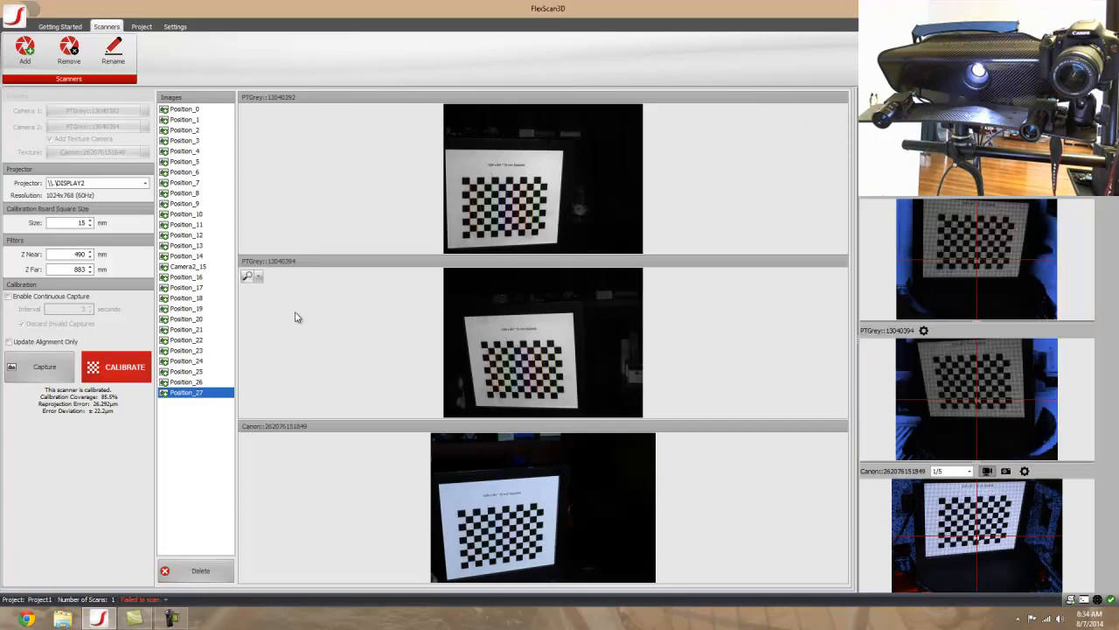
{"action": "mouse_move", "coordinate": [359, 353]}
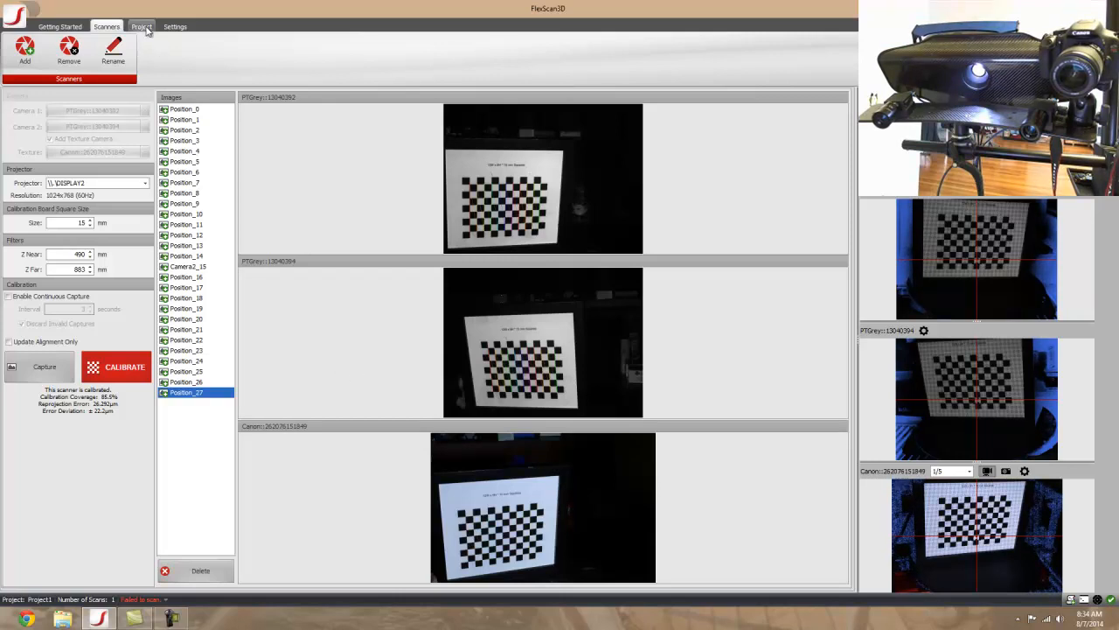
- Return to the Project scanning view with the toy car on the turntable
{"action": "left_click", "coordinate": [141, 26]}
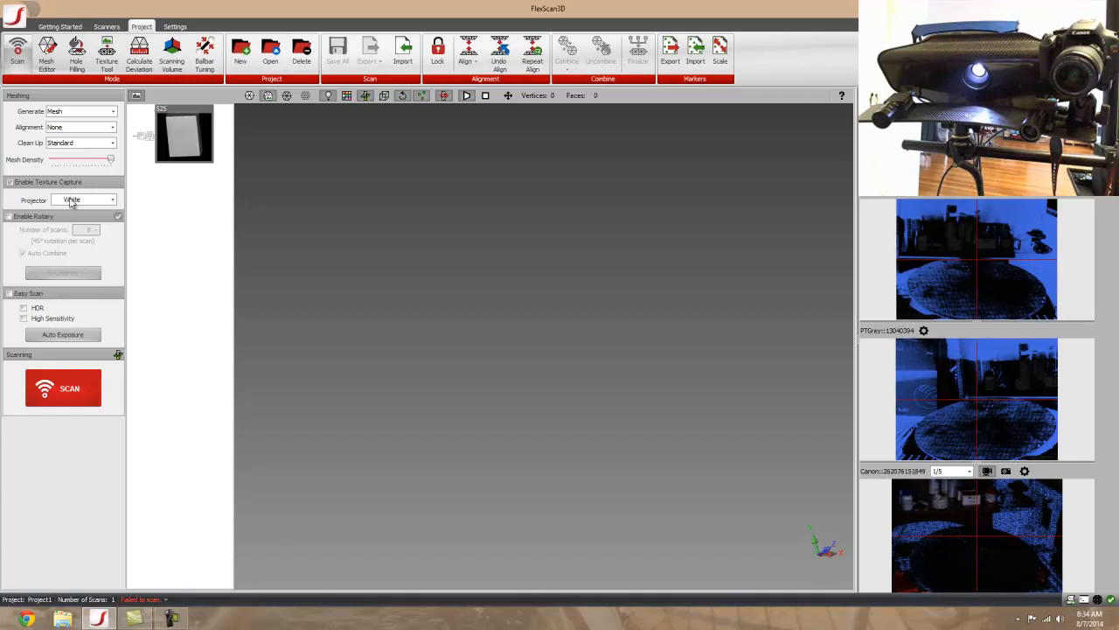
{"action": "mouse_move", "coordinate": [64, 216]}
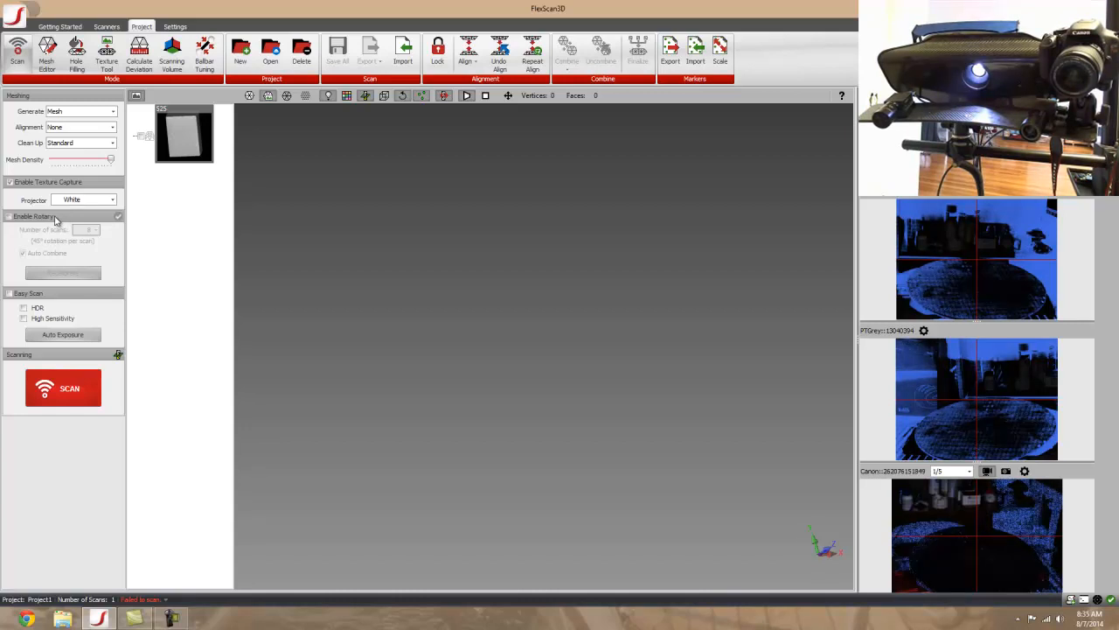
{"action": "mouse_move", "coordinate": [60, 221]}
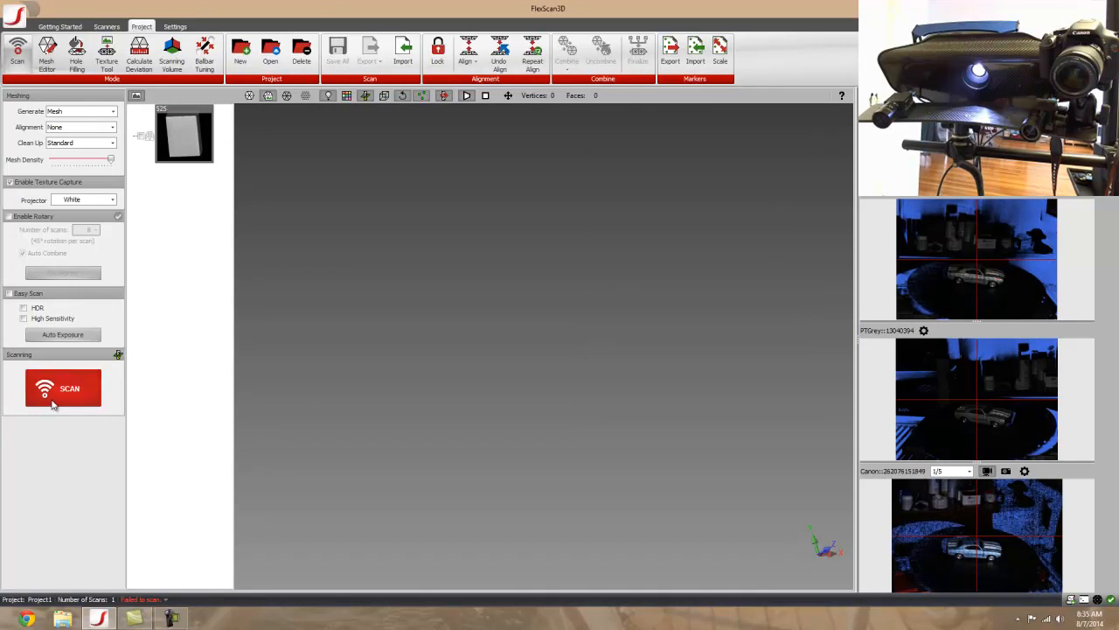
- Scan the toy car with color texture, giving a mesh of about 106,000 vertices
{"action": "left_click", "coordinate": [63, 388]}
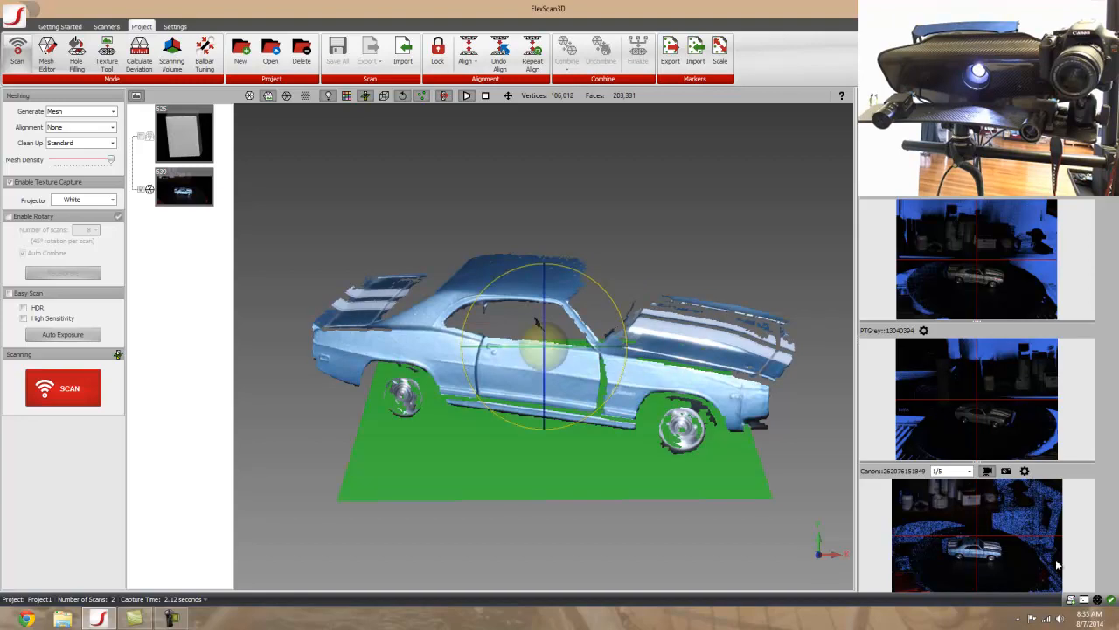
{"action": "mouse_move", "coordinate": [973, 472]}
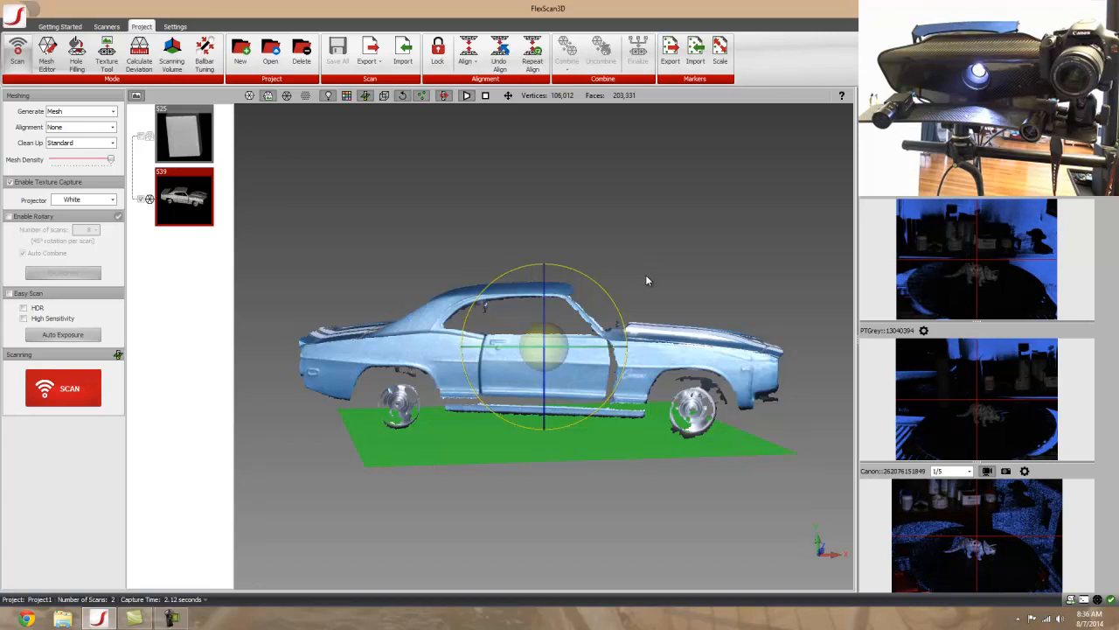
{"action": "mouse_move", "coordinate": [659, 288]}
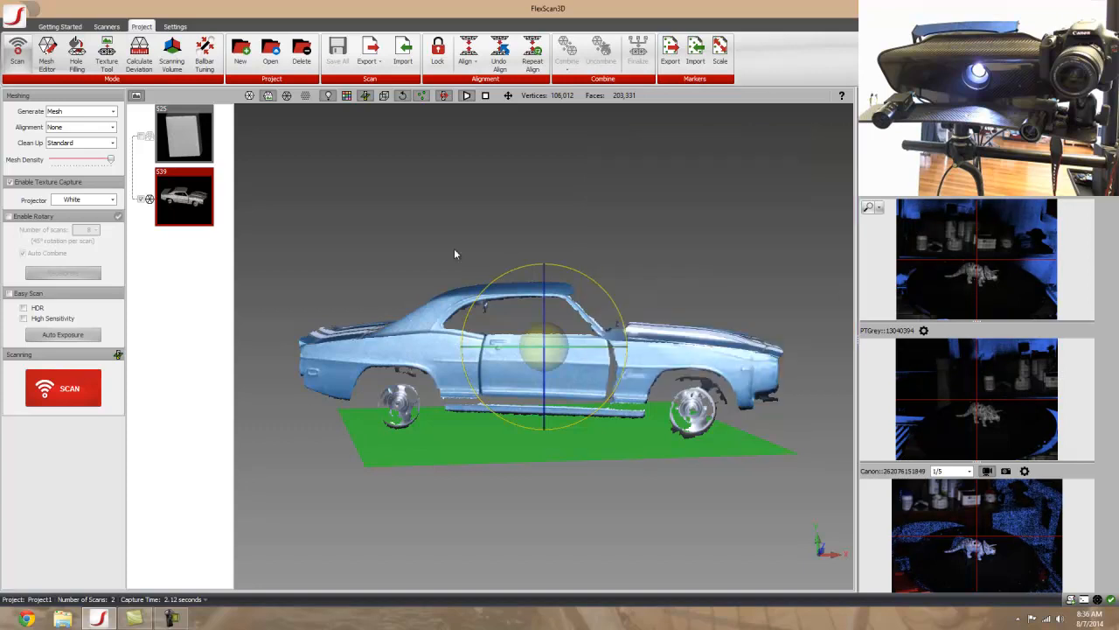
- Scan the triceratops (about 68,000 vertices), orbit to inspect it, then restore the side-on view
{"action": "left_click", "coordinate": [63, 387]}
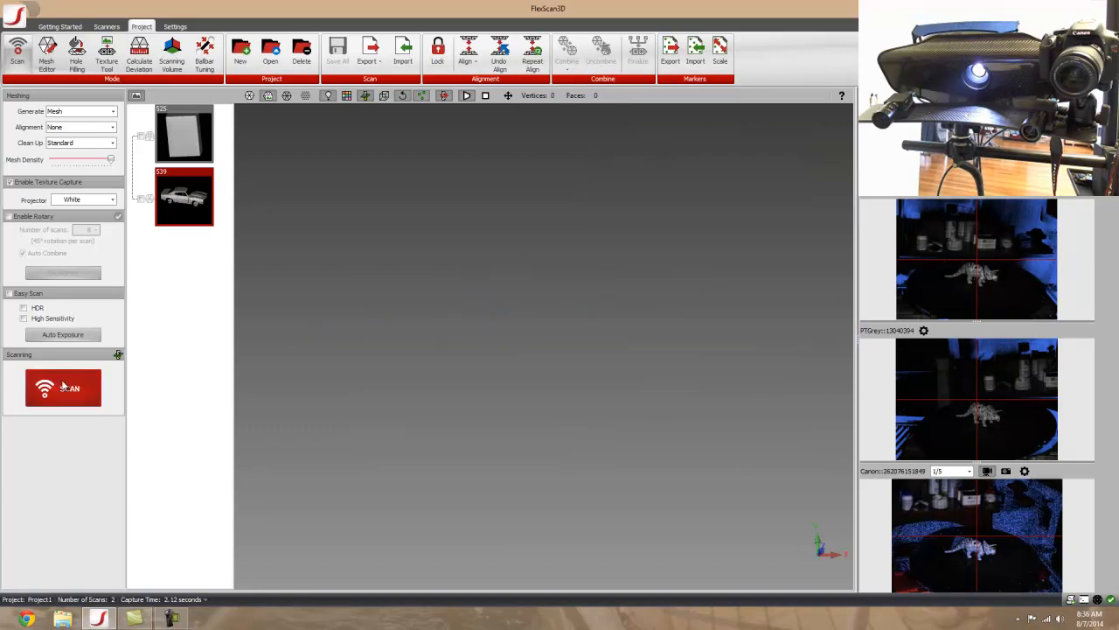
{"action": "left_click", "coordinate": [63, 387]}
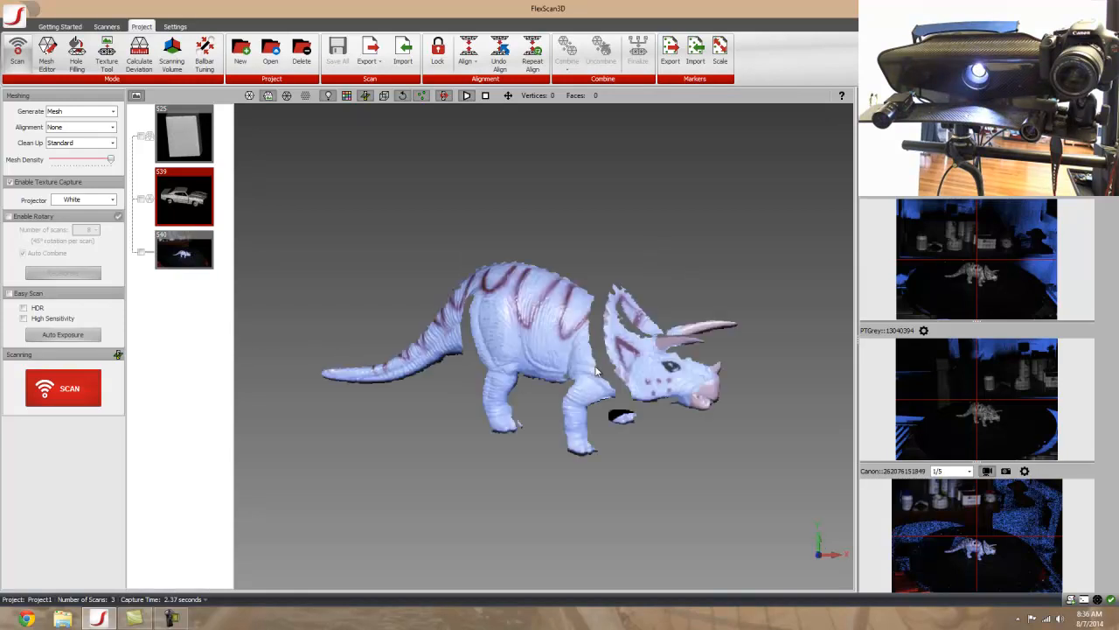
{"action": "left_click_drag", "start_coordinate": [595, 367], "coordinate": [669, 328]}
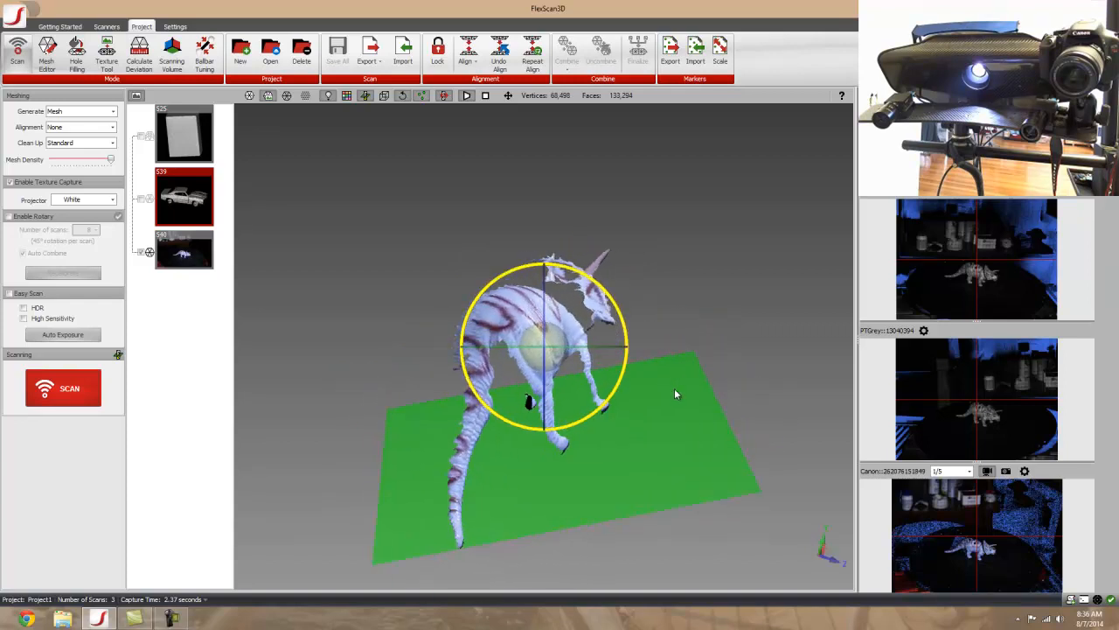
{"action": "left_click", "coordinate": [183, 254]}
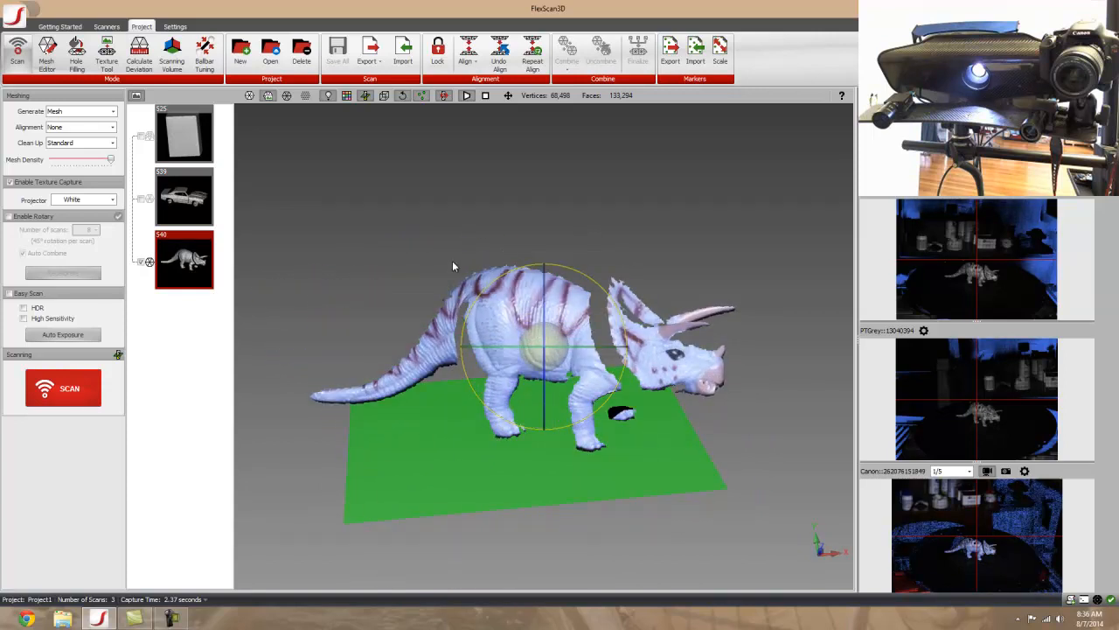
{"action": "mouse_move", "coordinate": [249, 105]}
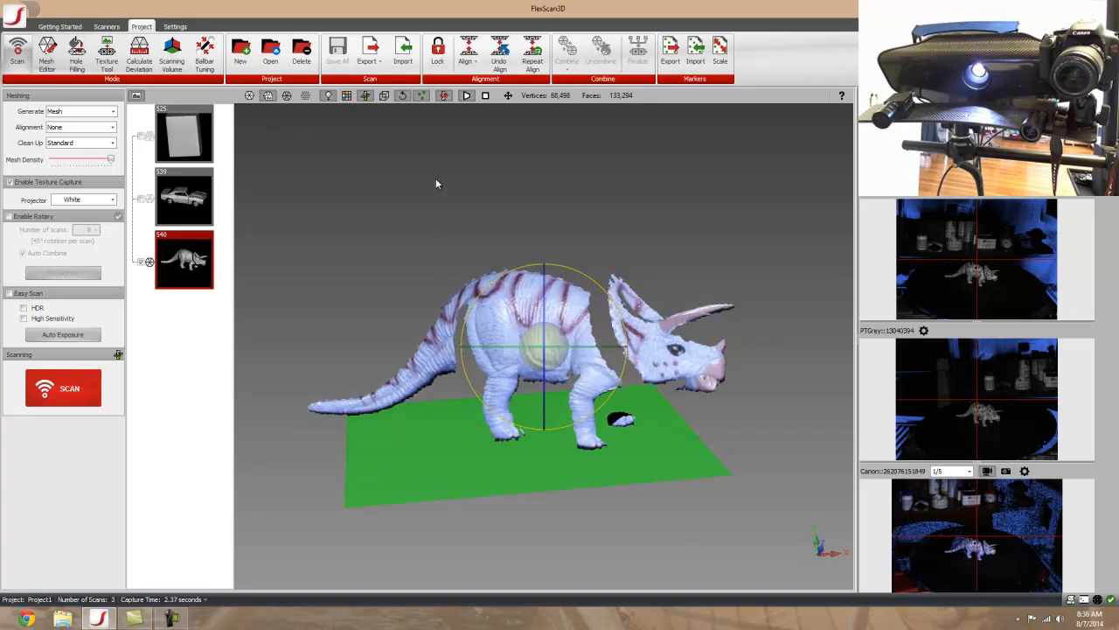
{"action": "left_click_drag", "start_coordinate": [437, 184], "coordinate": [586, 192]}
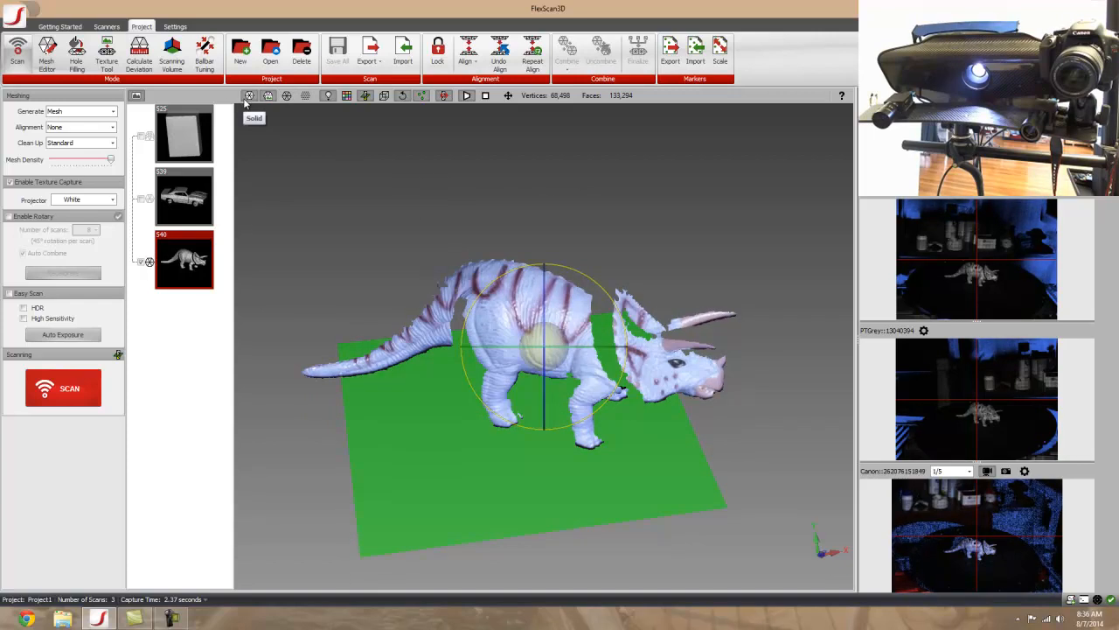
{"action": "left_click", "coordinate": [269, 96]}
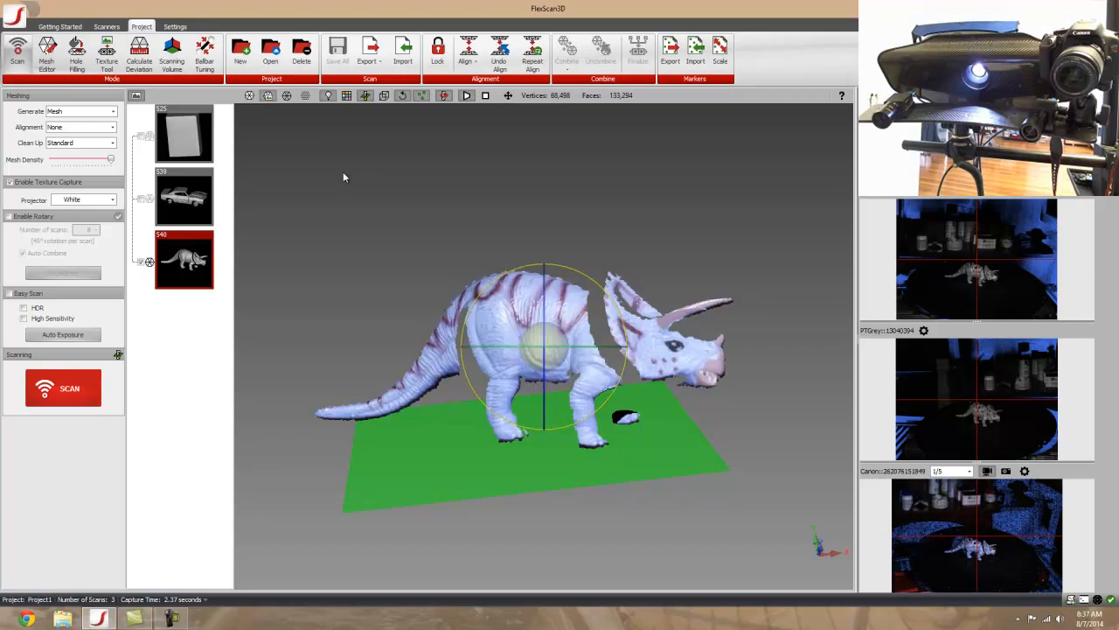
- Clear the triceratops from the viewport and scan the hand (about 277,000 vertices)
{"action": "left_click", "coordinate": [184, 260]}
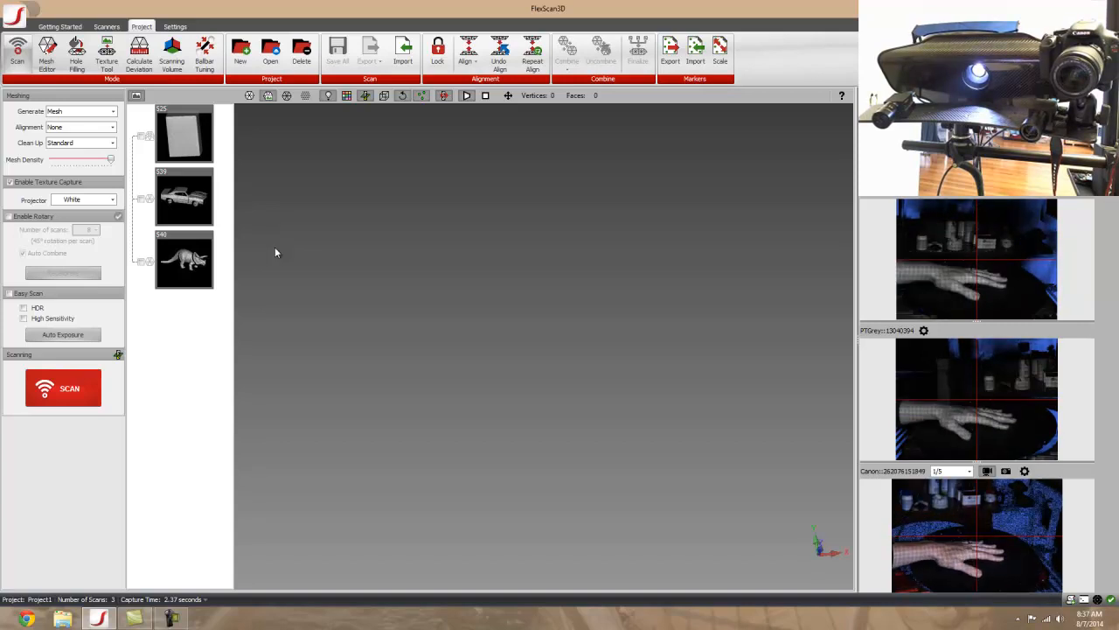
{"action": "mouse_move", "coordinate": [285, 369]}
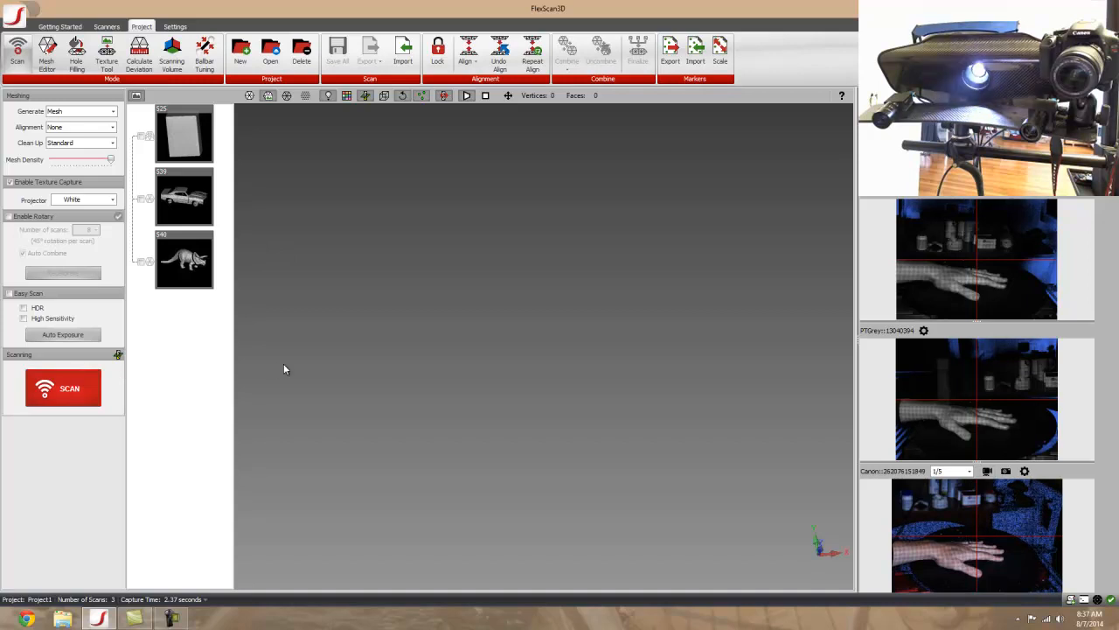
{"action": "left_click", "coordinate": [63, 387]}
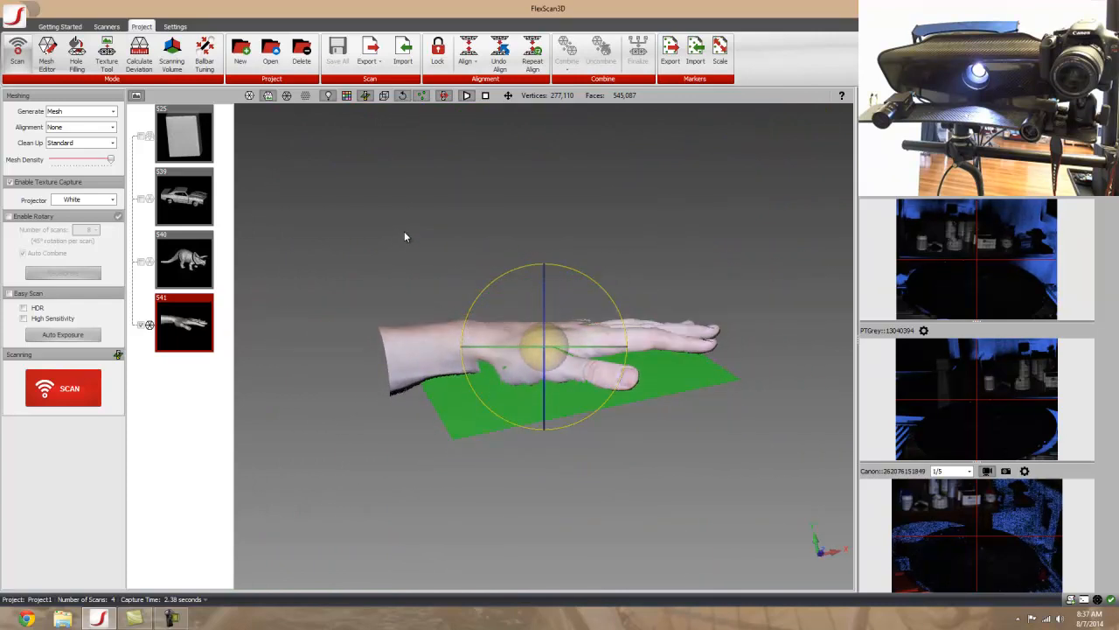
{"action": "mouse_move", "coordinate": [411, 252]}
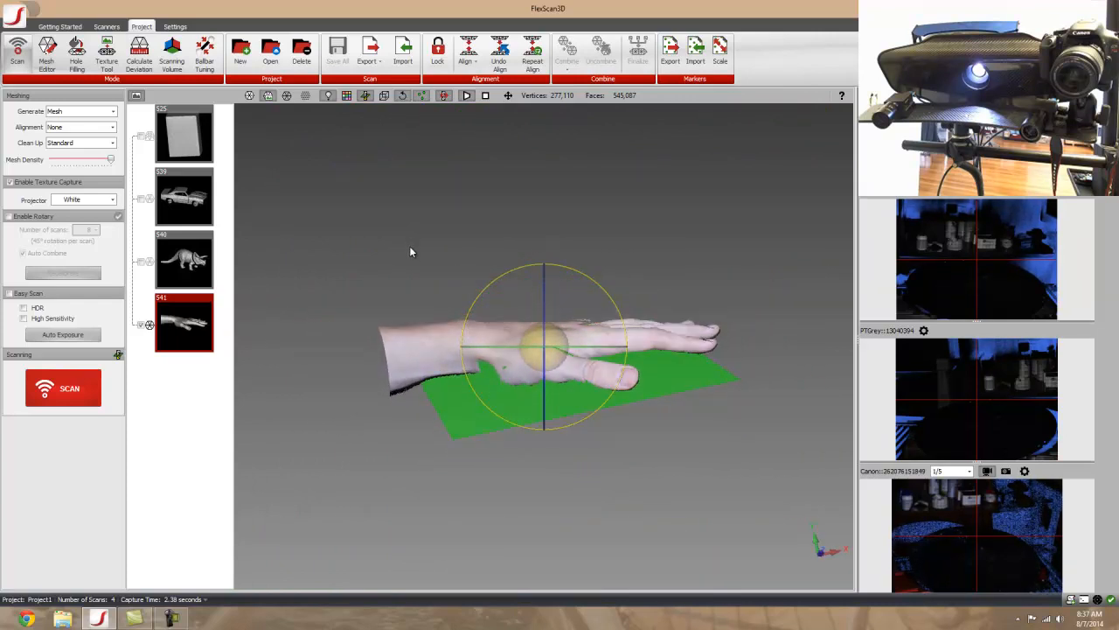
{"action": "mouse_move", "coordinate": [415, 269]}
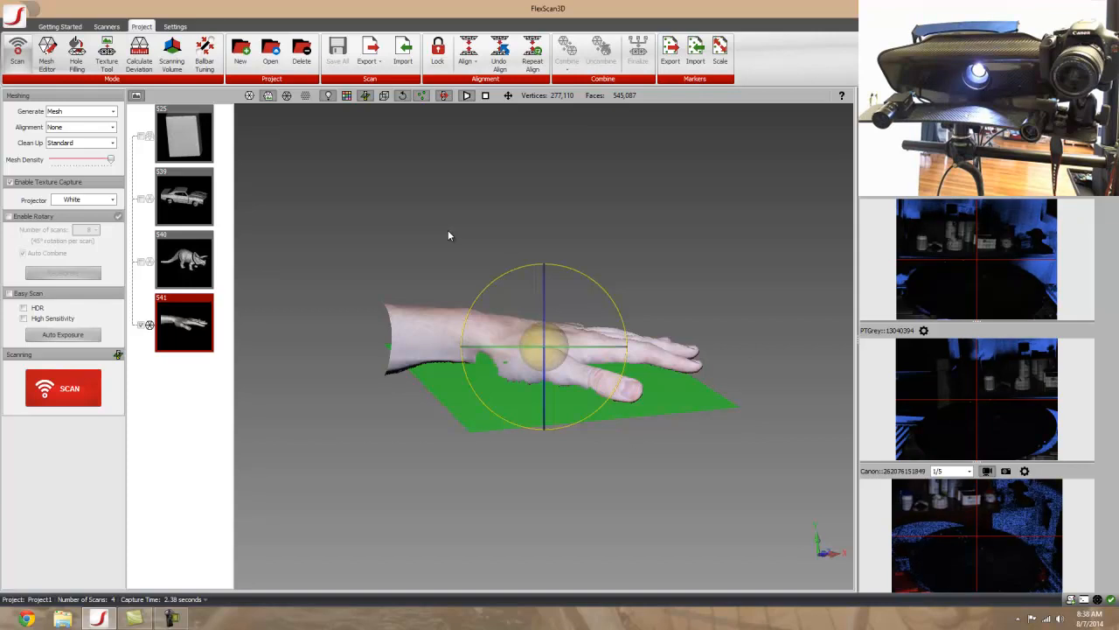
{"action": "mouse_move", "coordinate": [457, 242]}
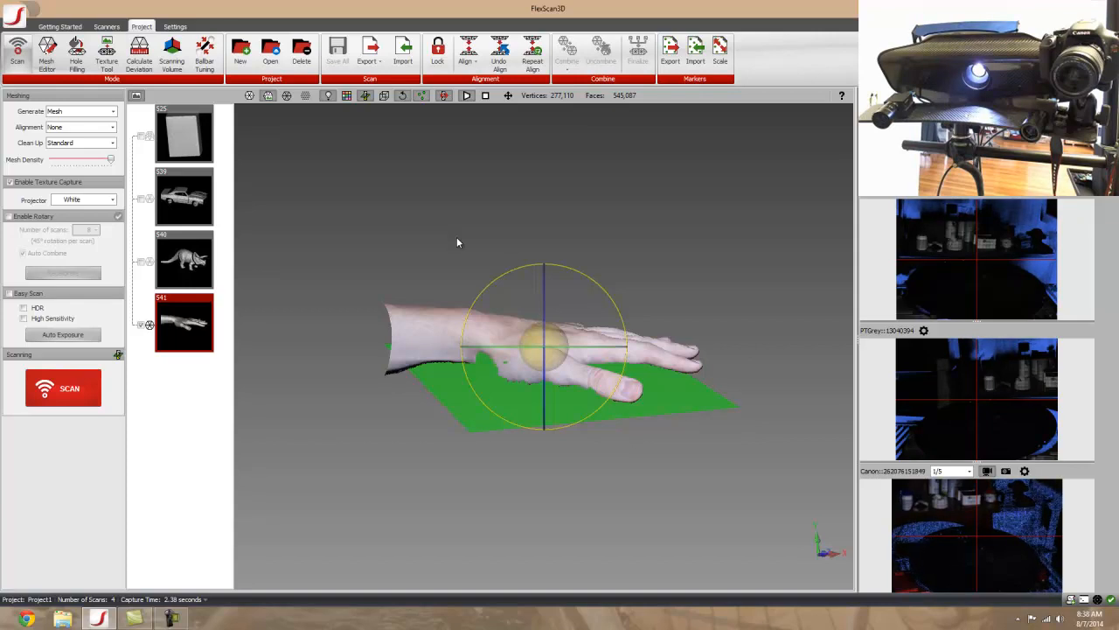